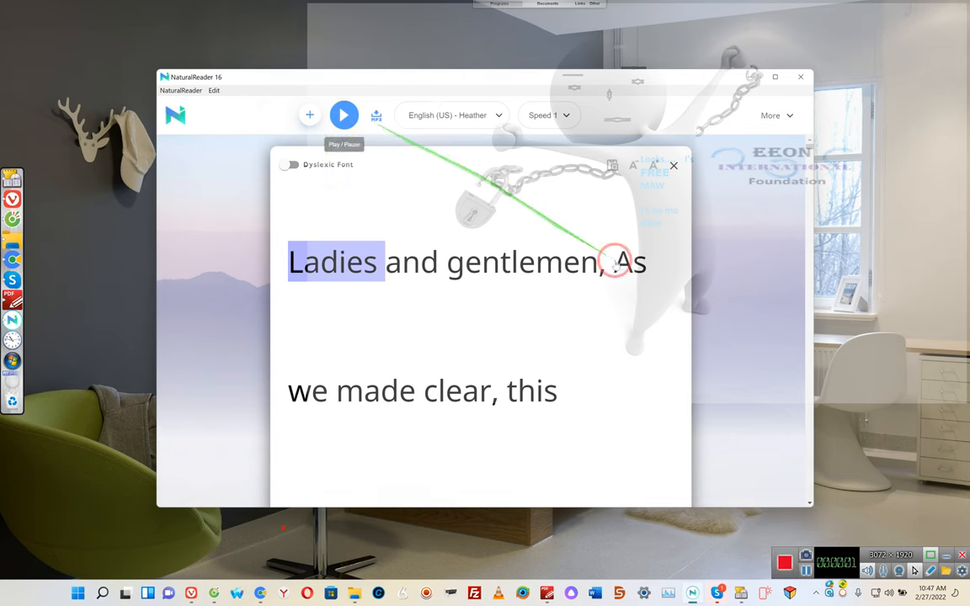
Step: Start reading the pasted document aloud in the English (US) Heather voice
{"action": "left_click", "coordinate": [344, 116]}
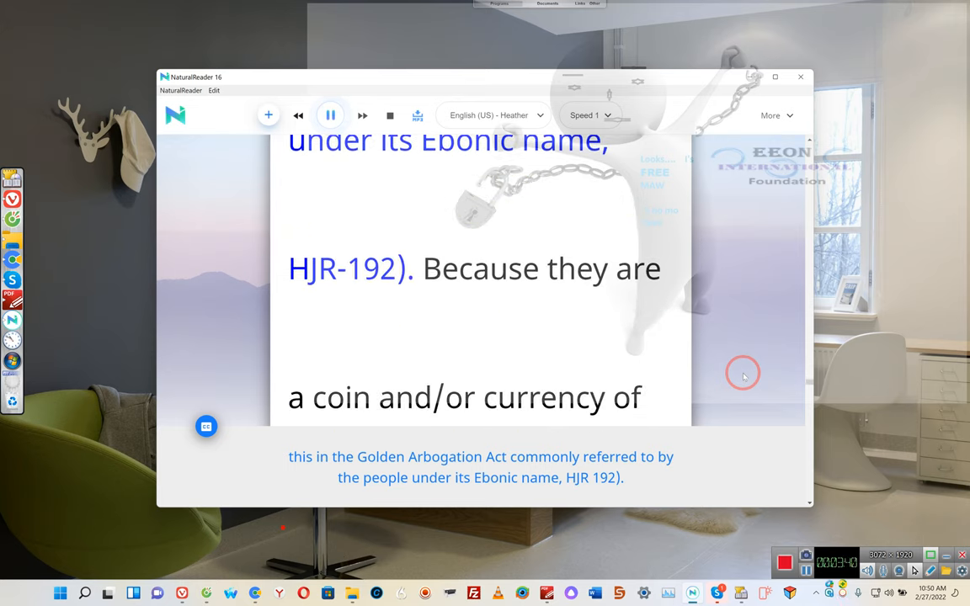
Step: Scroll down to follow the highlighted text to the eeon.tv channel sentence
{"action": "scroll", "scroll_direction": "down", "scroll_amount": 3}
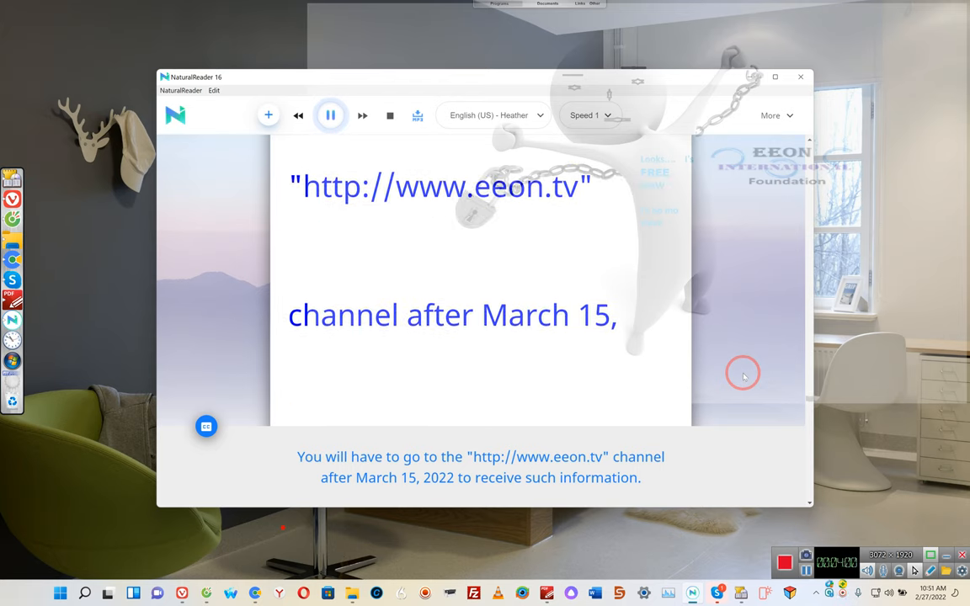
{"action": "scroll", "scroll_direction": "down", "scroll_amount": 3}
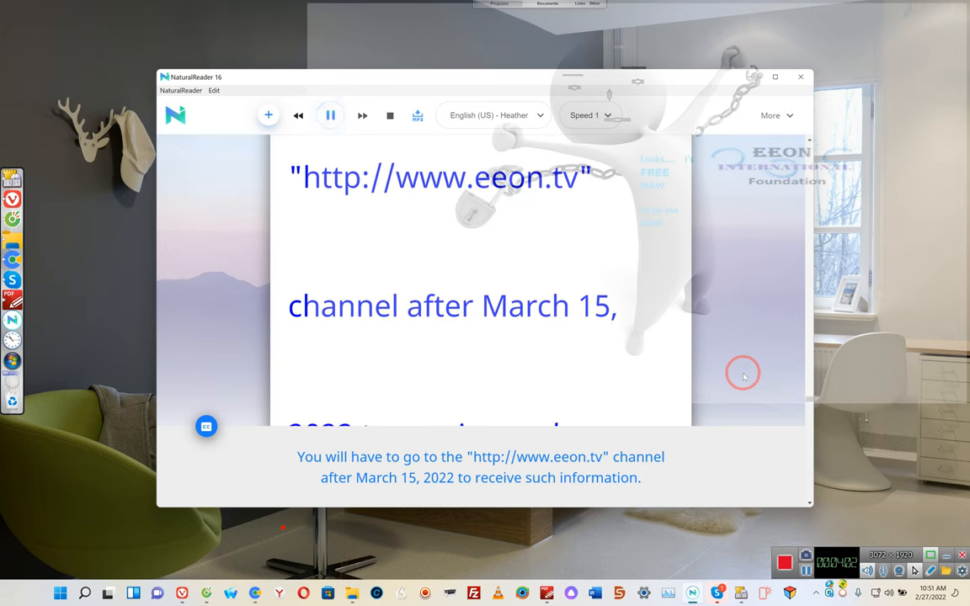